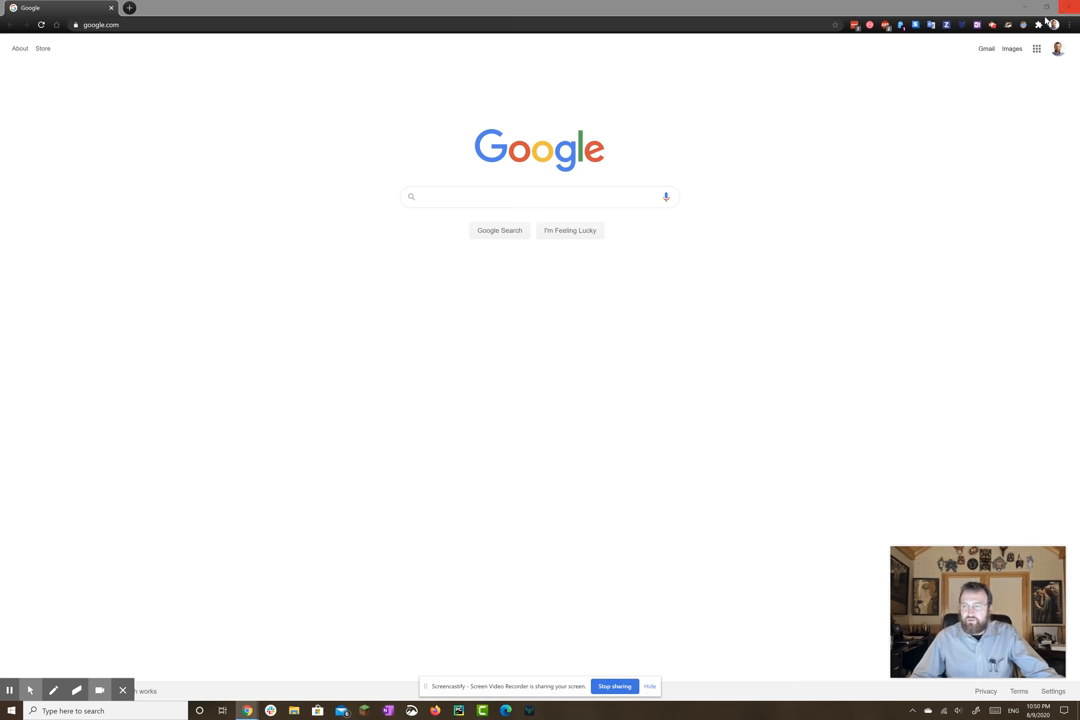
# Switch from the Chrome Google page to the blank Microsoft Whiteboard canvas
pyautogui.click(1038, 24)
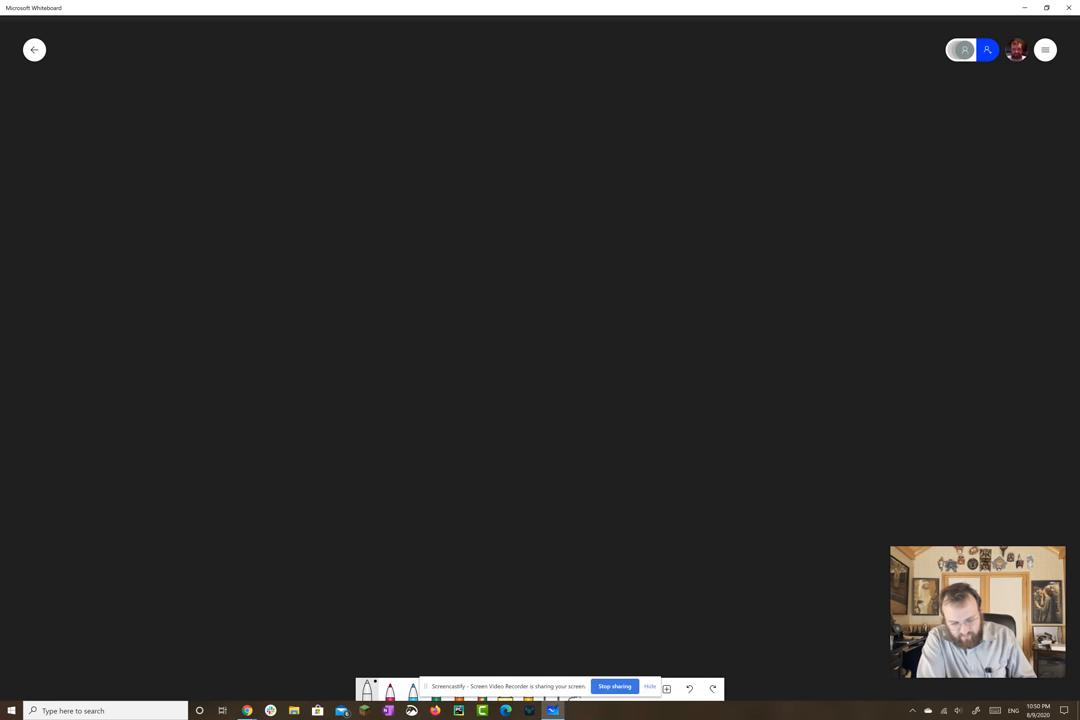
# Handwrite 'Key cold' over 'Yubikey' and 'Key Hot' over 'GPA Kleopatra', with a pink 'On Key!'
pyautogui.click(650, 686)
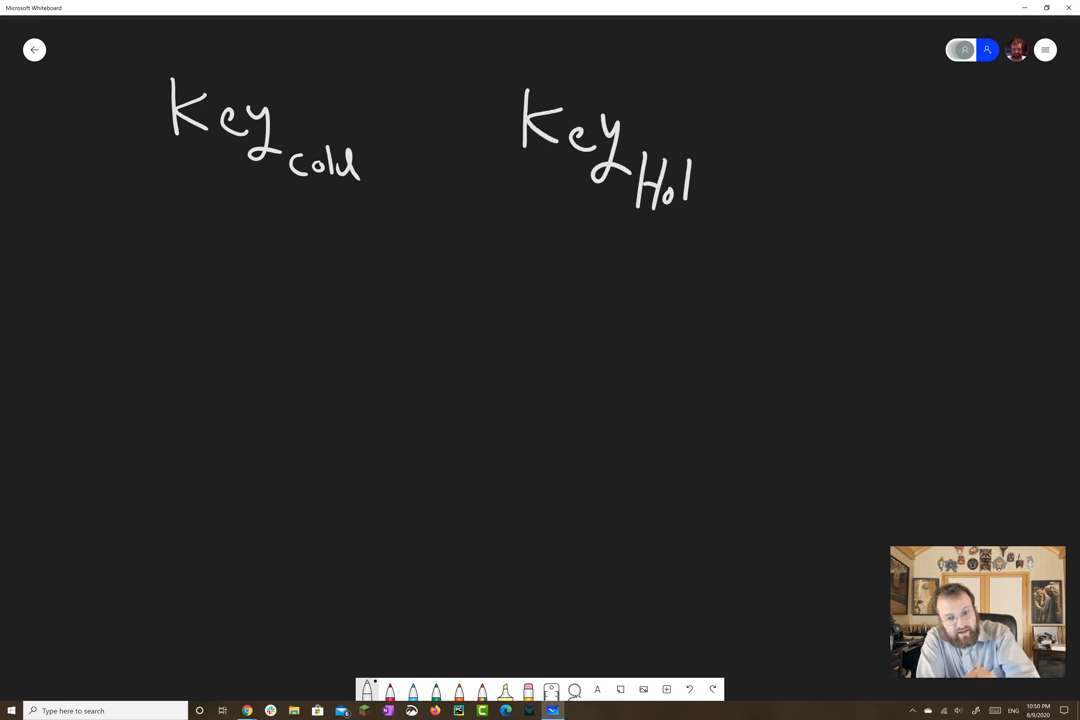
pyautogui.moveTo(480, 238); pyautogui.dragTo(736, 238)
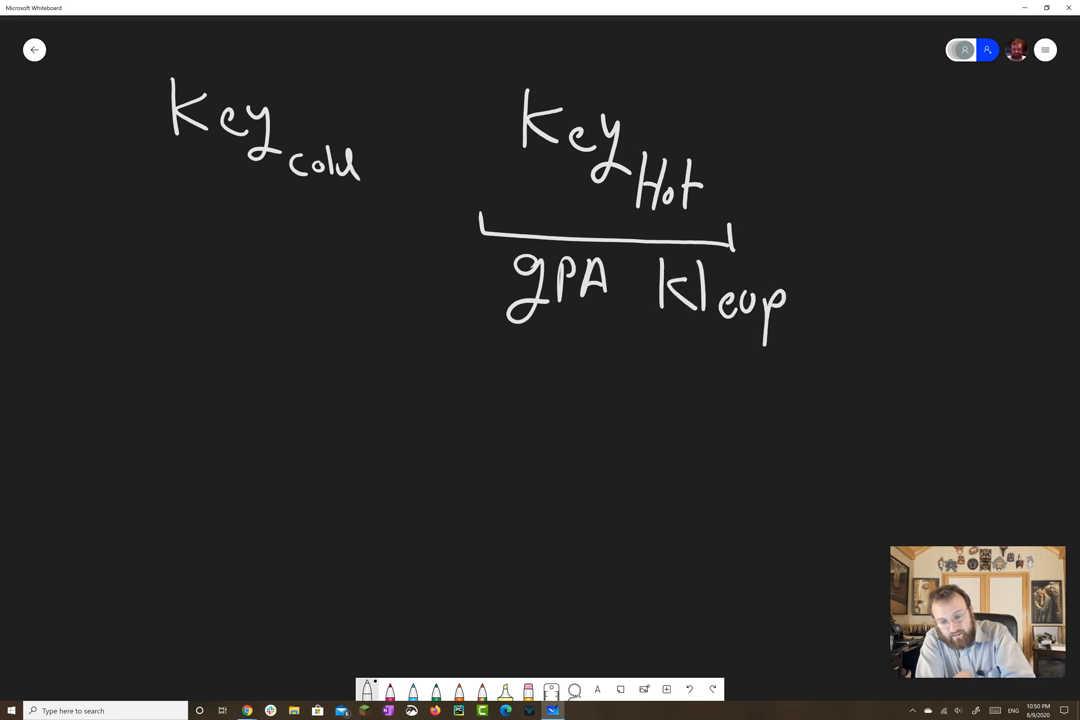
pyautogui.moveTo(790, 290); pyautogui.dragTo(870, 300)
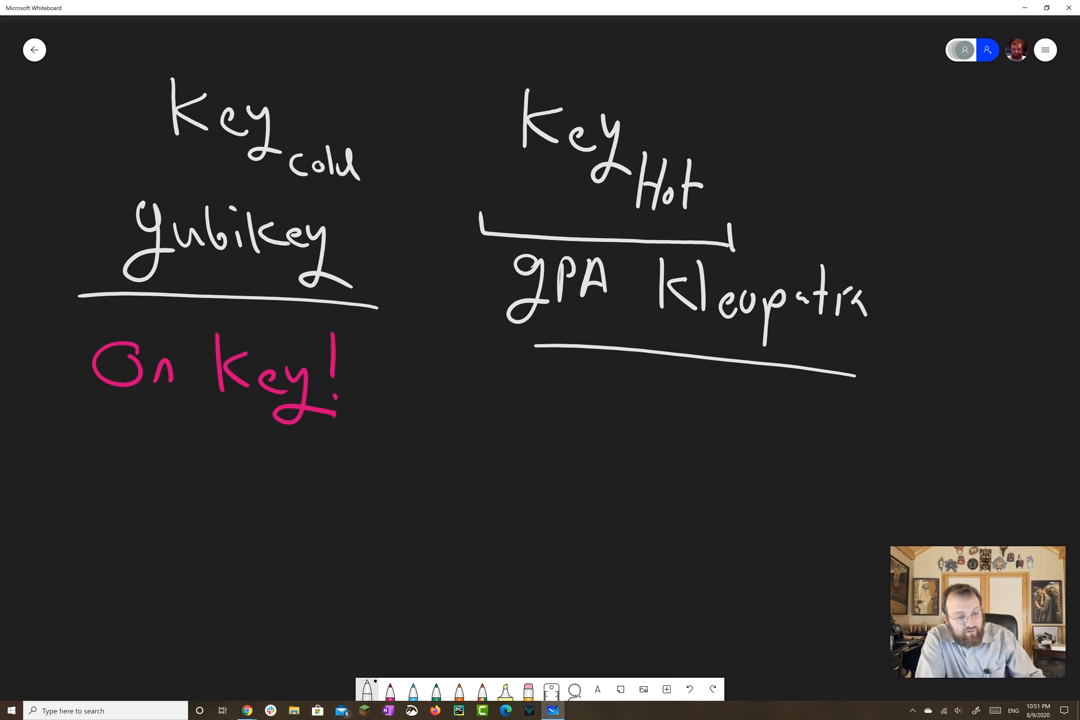
# Sketch 'Master Key' with arrows to both keys, then 'Command Line' and a boxed 'Backed up'
pyautogui.moveTo(390, 310); pyautogui.dragTo(400, 560)
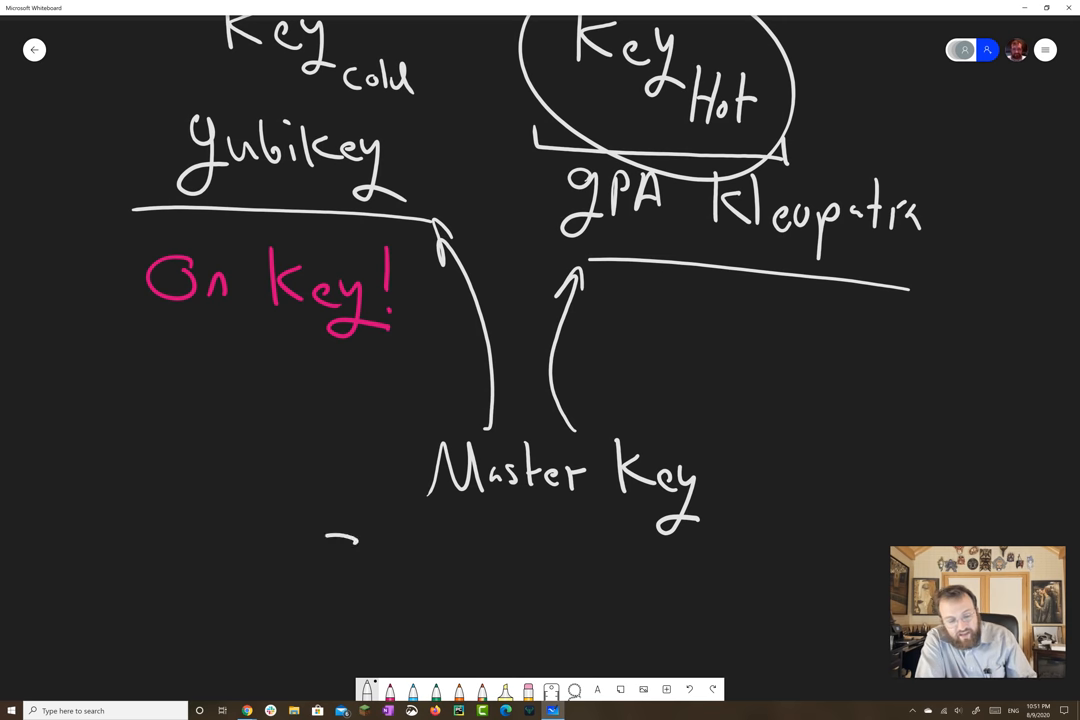
pyautogui.moveTo(300, 560); pyautogui.dragTo(470, 570)
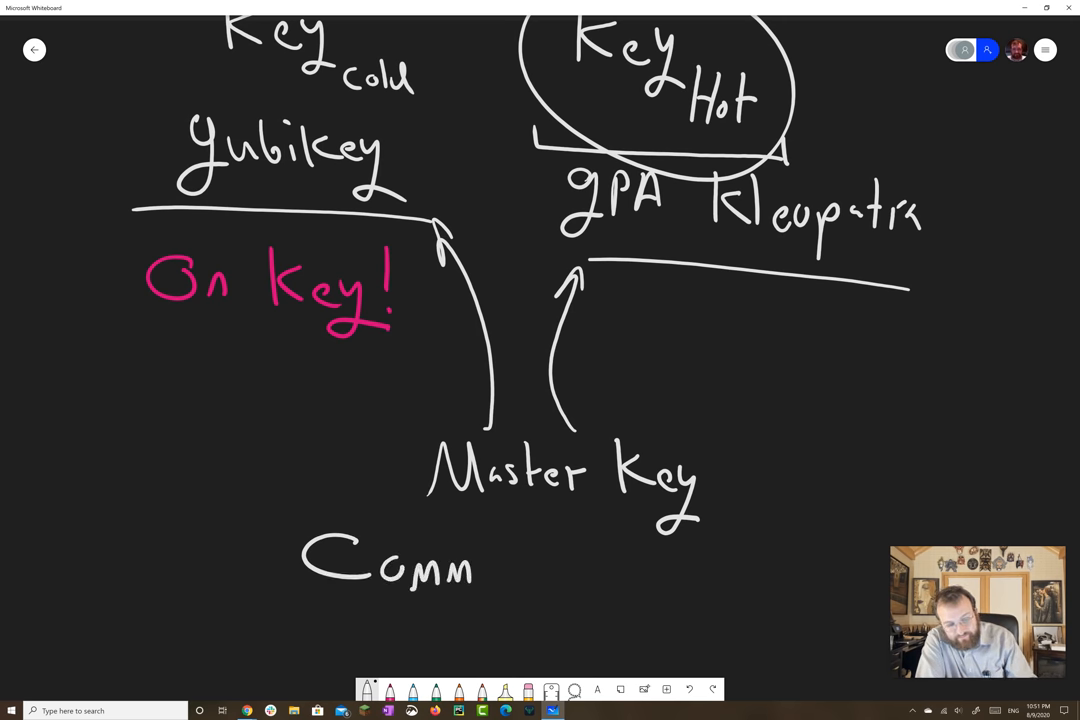
pyautogui.moveTo(470, 564); pyautogui.dragTo(644, 560)
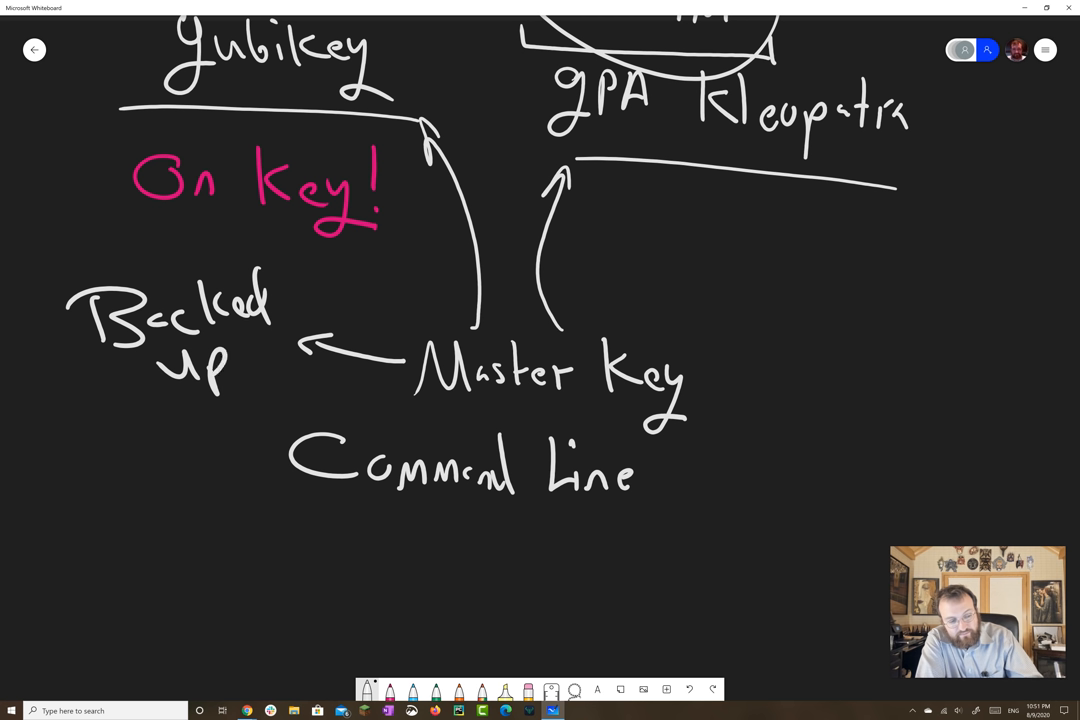
# Write the note about transferring the PGP keys and label the backup '.asc'
pyautogui.moveTo(270, 540); pyautogui.dragTo(330, 560)
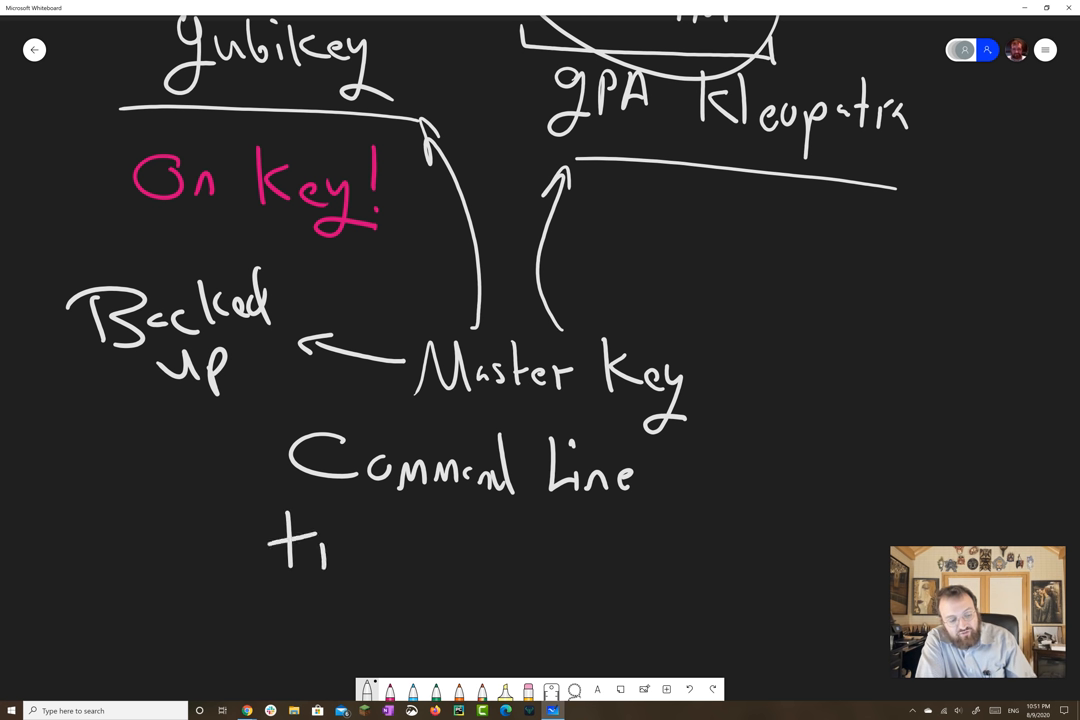
pyautogui.moveTo(290, 544); pyautogui.dragTo(450, 560)
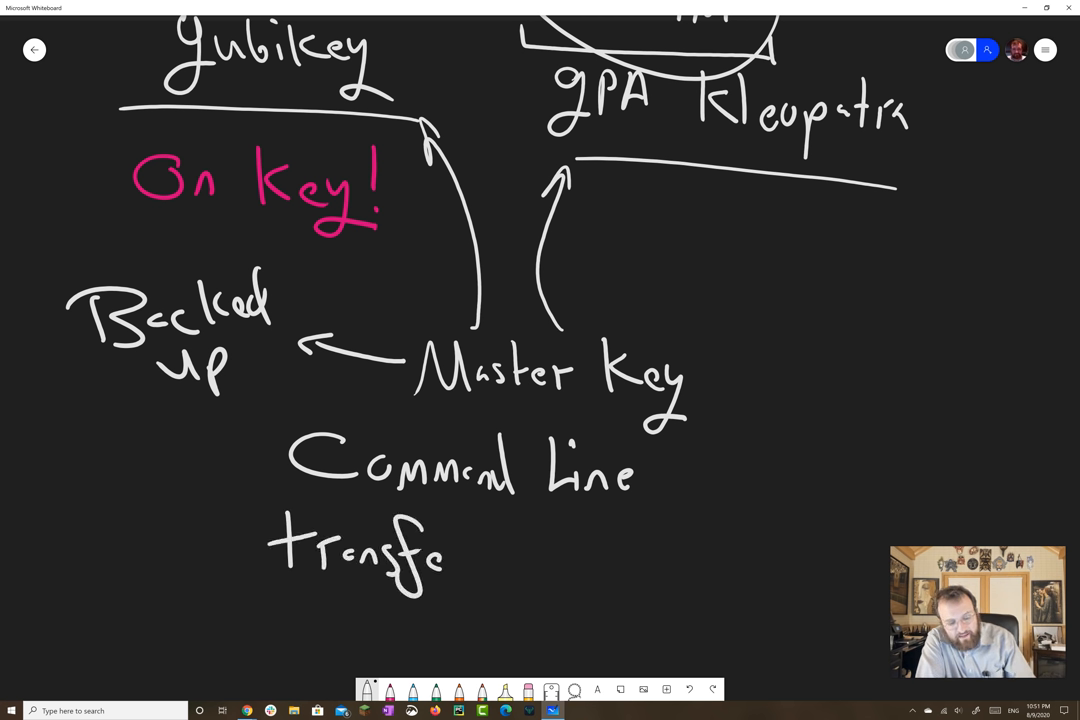
pyautogui.moveTo(450, 556); pyautogui.dragTo(580, 556)
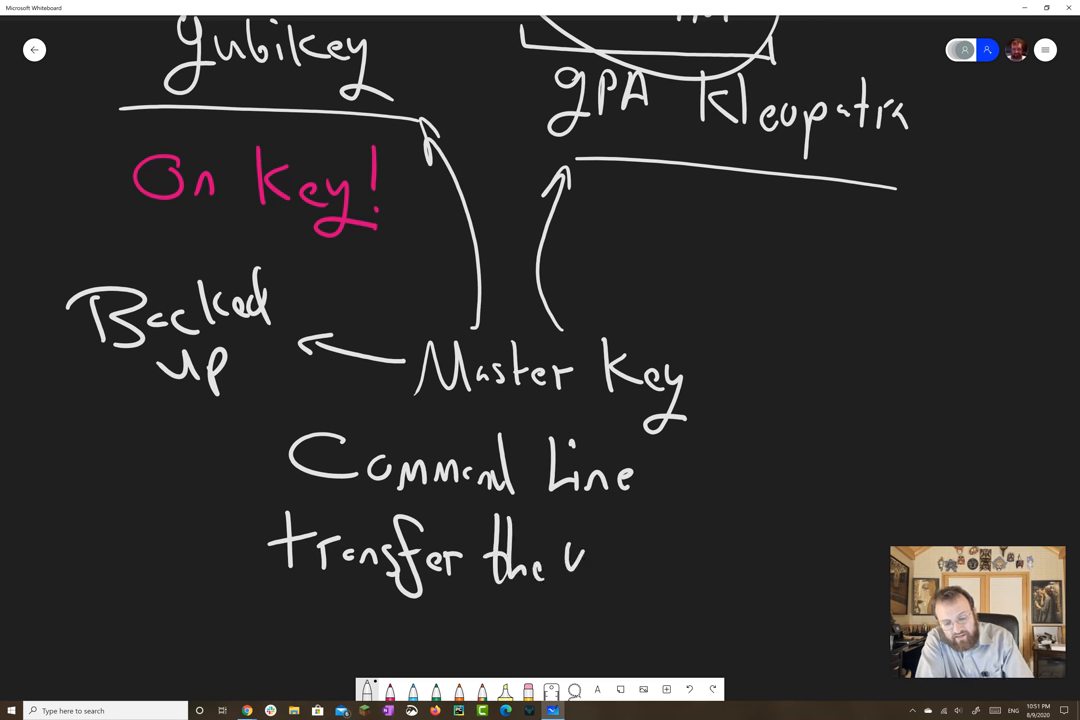
pyautogui.moveTo(580, 560); pyautogui.dragTo(570, 604)
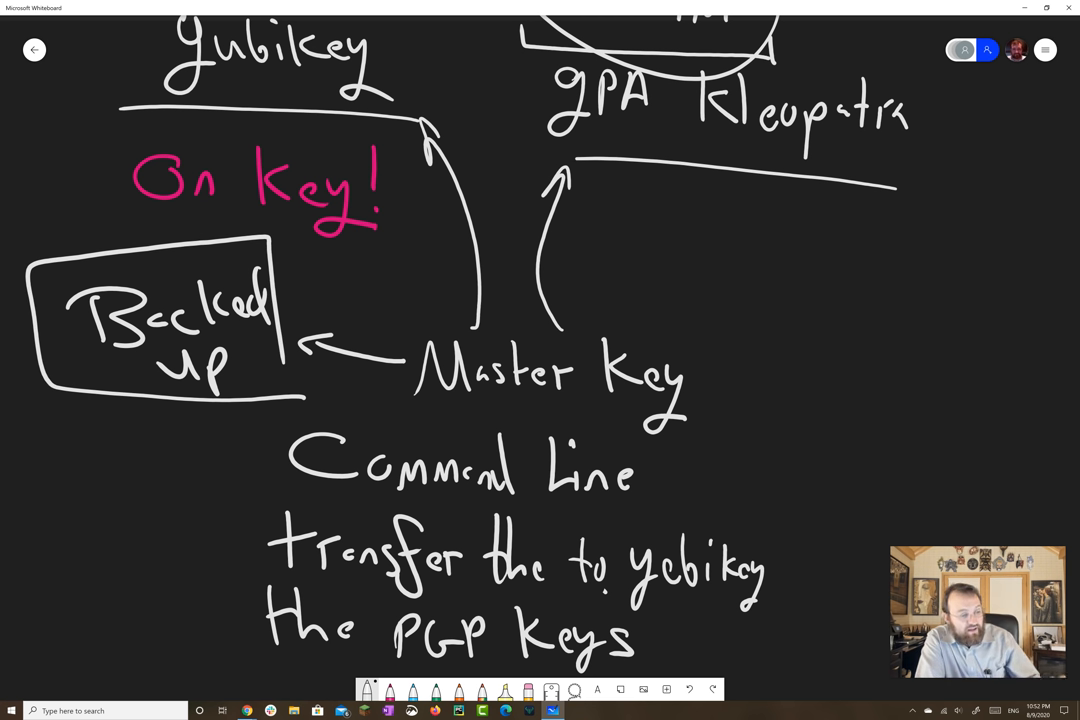
pyautogui.moveTo(96, 430); pyautogui.dragTo(210, 450)
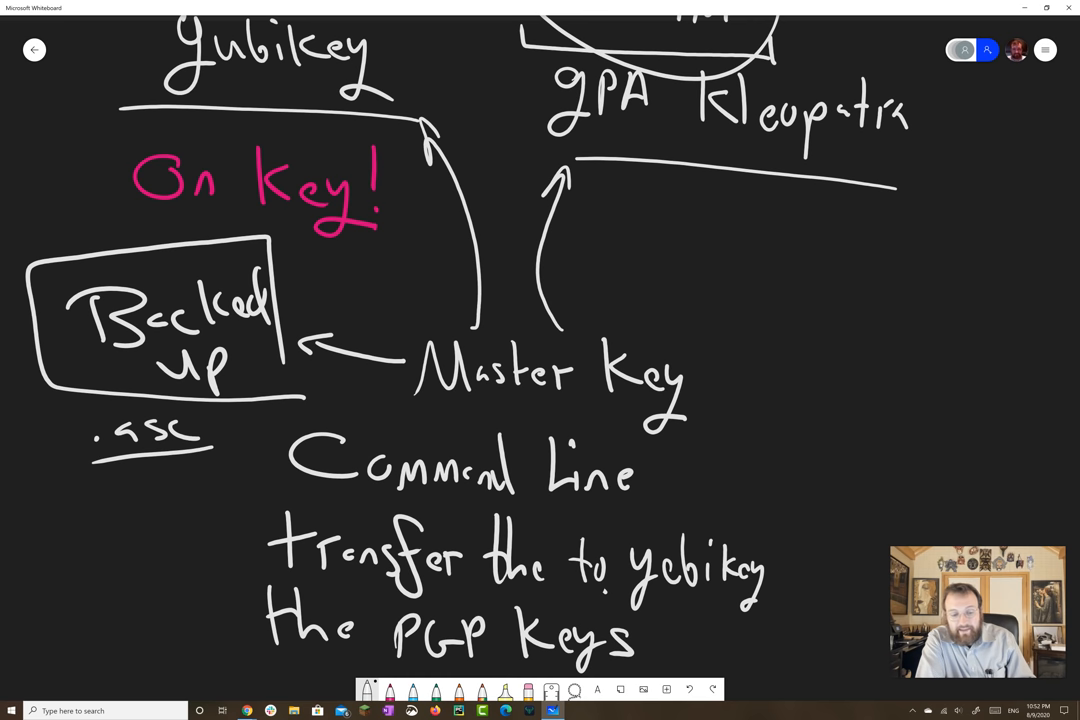
# Write 'Smart Card' beneath circled Kleopatra and loop an arrow from Key cold into 'On Key!'
pyautogui.scroll(-3)
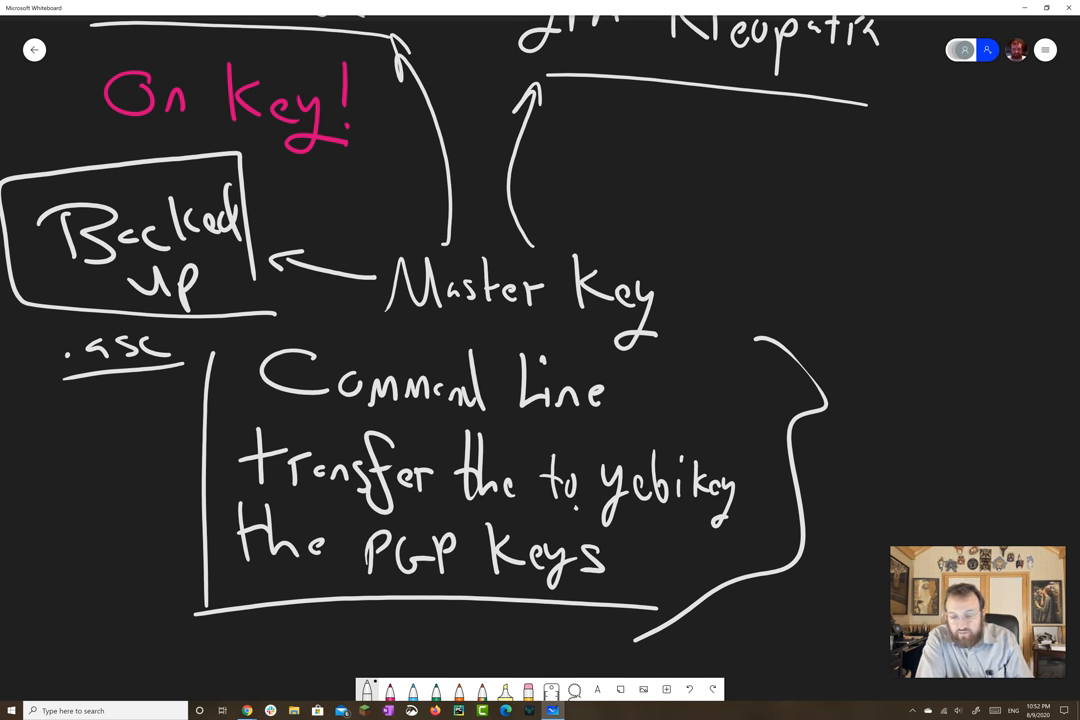
pyautogui.scroll(-3)
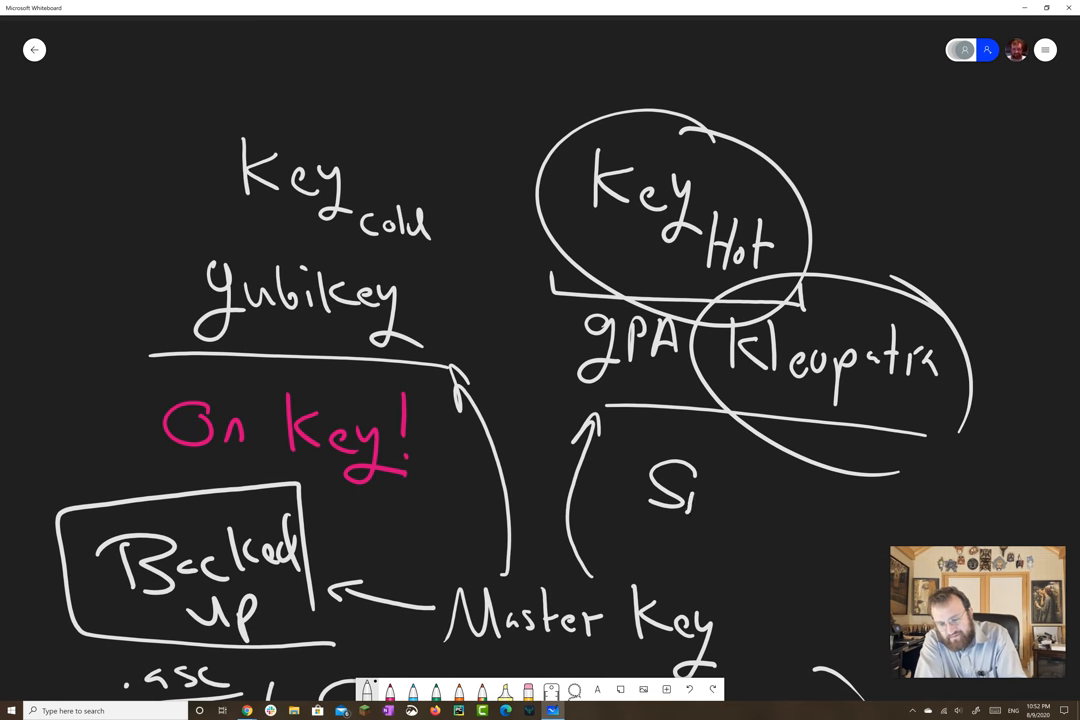
pyautogui.moveTo(650, 490); pyautogui.dragTo(770, 560)
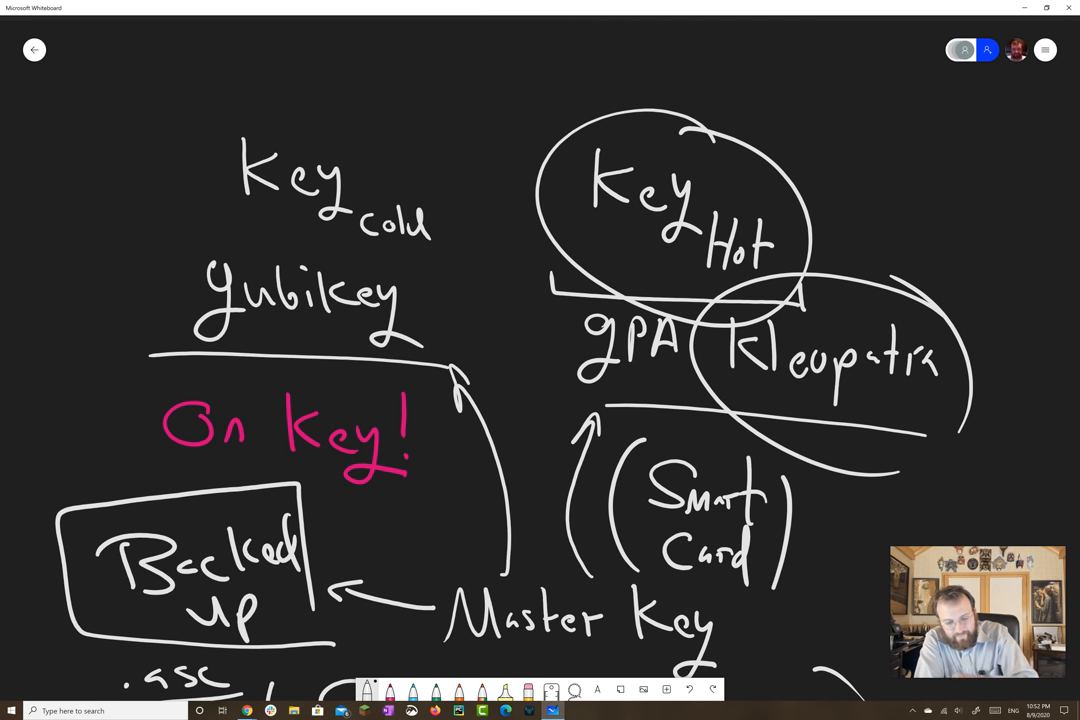
pyautogui.moveTo(164, 96); pyautogui.dragTo(624, 510)
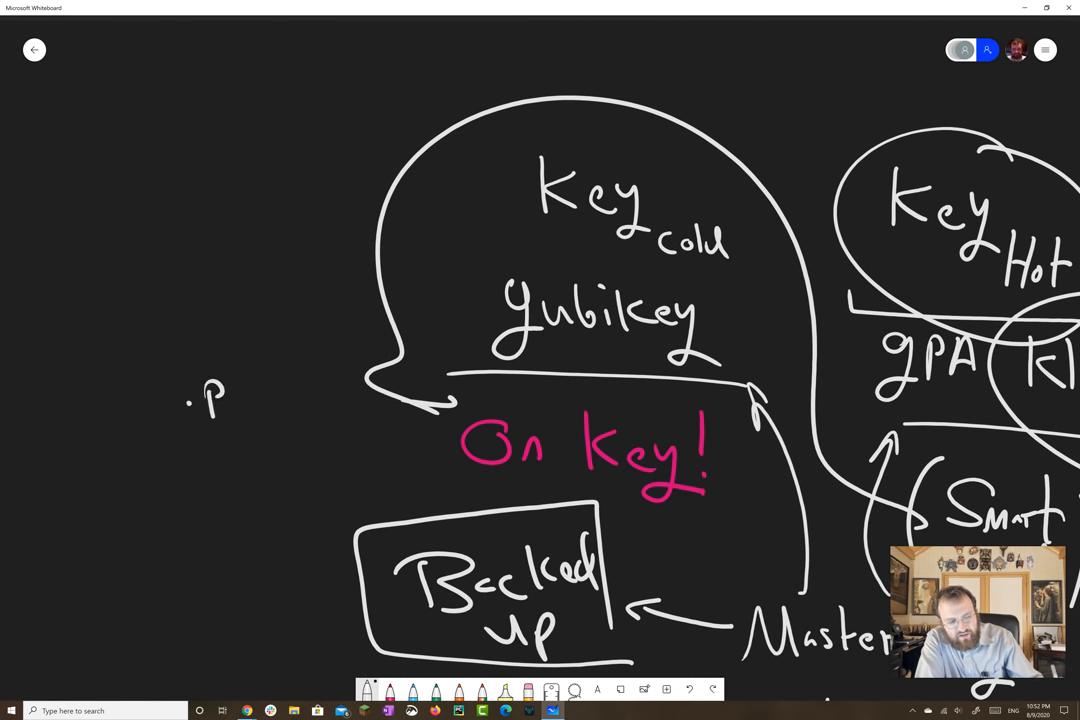
# Write the '.gpg' cloud note with 'Read Secret Key' boxed beneath it
pyautogui.moveTo(200, 400); pyautogui.dragTo(280, 420)
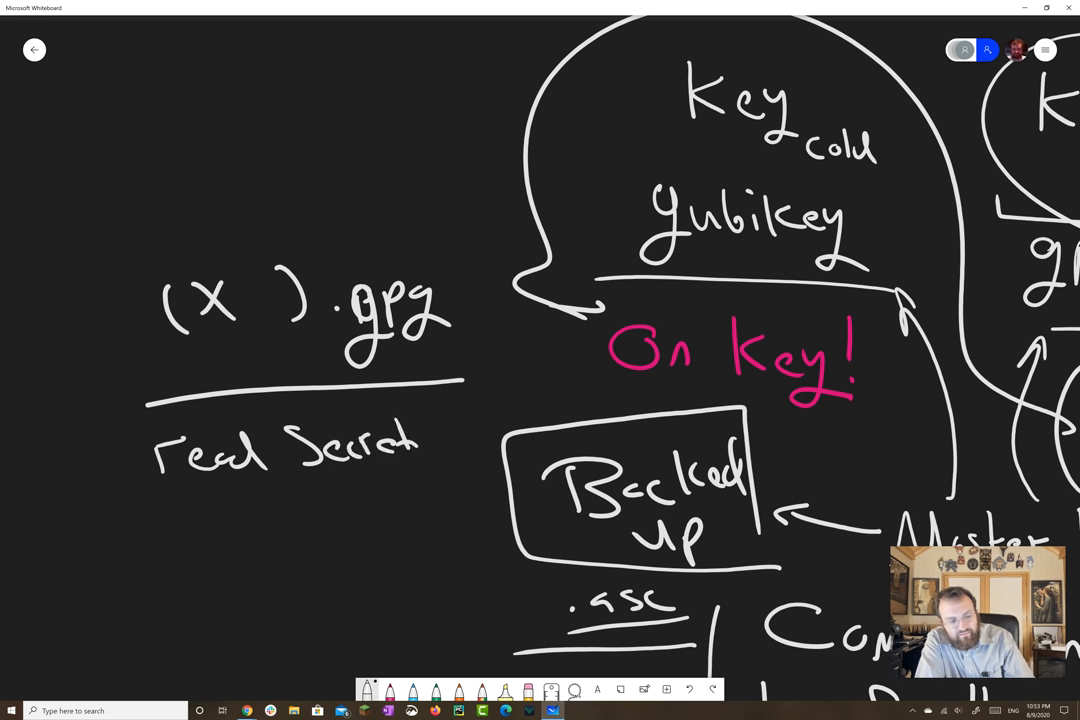
pyautogui.moveTo(324, 476); pyautogui.dragTo(340, 520)
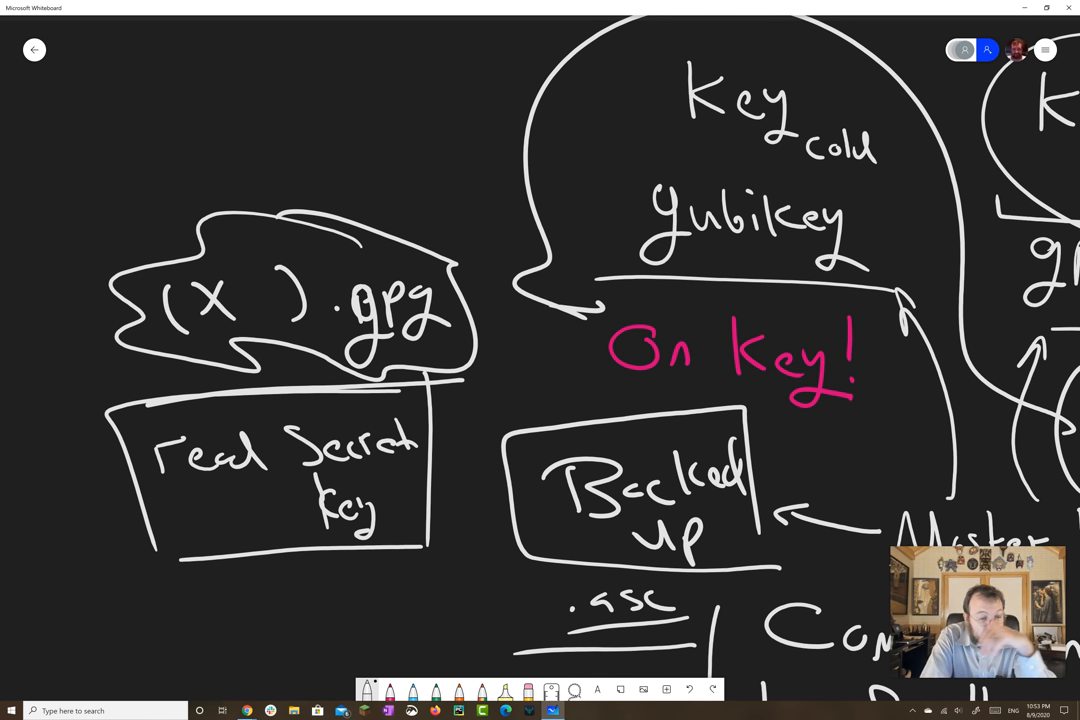
# Write a boxed 'Usable' above the .gpg cloud and 'Apricorn' beneath the Read Secret Key box
pyautogui.moveTo(204, 114); pyautogui.dragTo(236, 156)
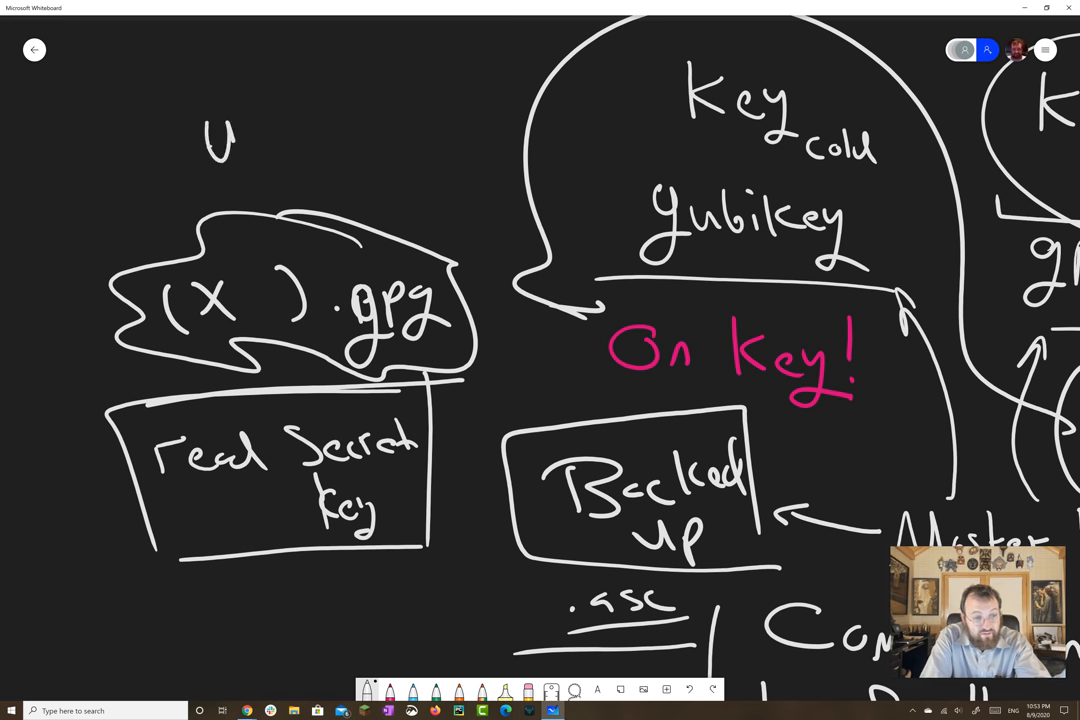
pyautogui.moveTo(204, 136); pyautogui.dragTo(330, 144)
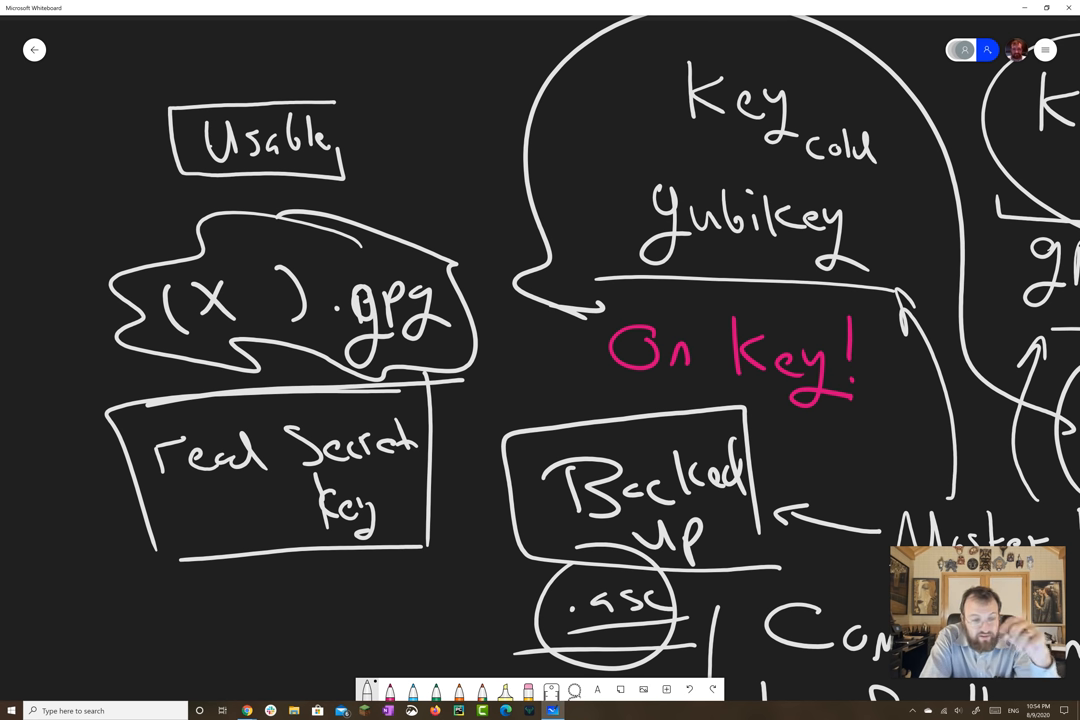
pyautogui.moveTo(584, 356); pyautogui.dragTo(480, 330)
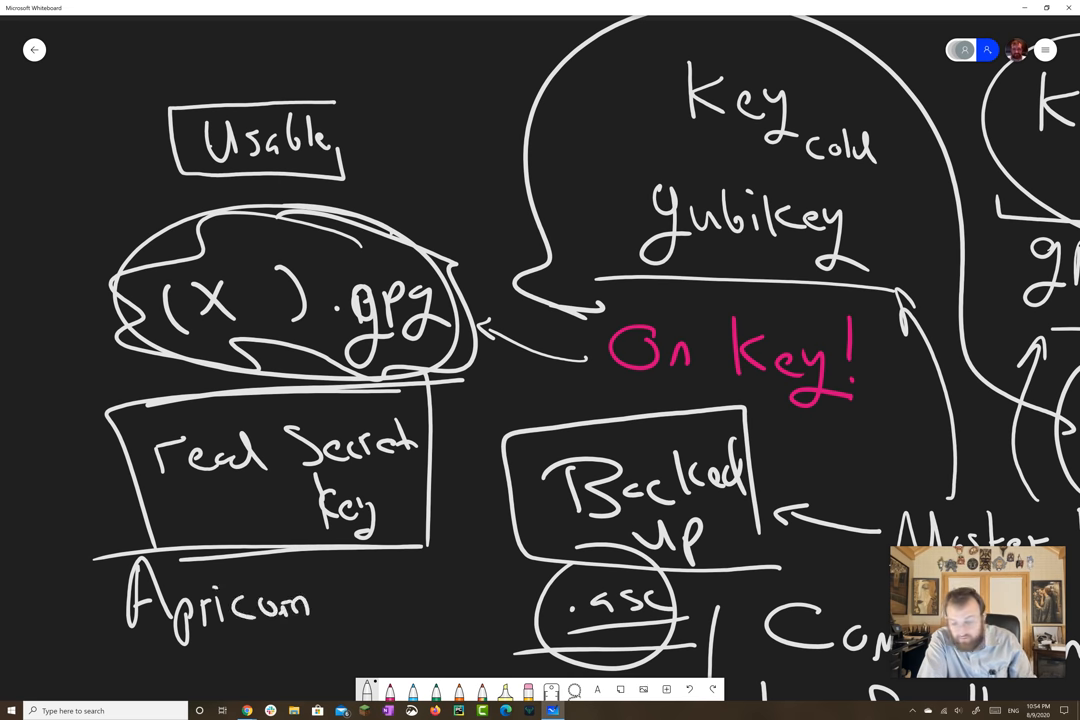
# Link the Read Secret Key box to Command Line and write 'don't use yubikey for encryption'
pyautogui.scroll(-3)
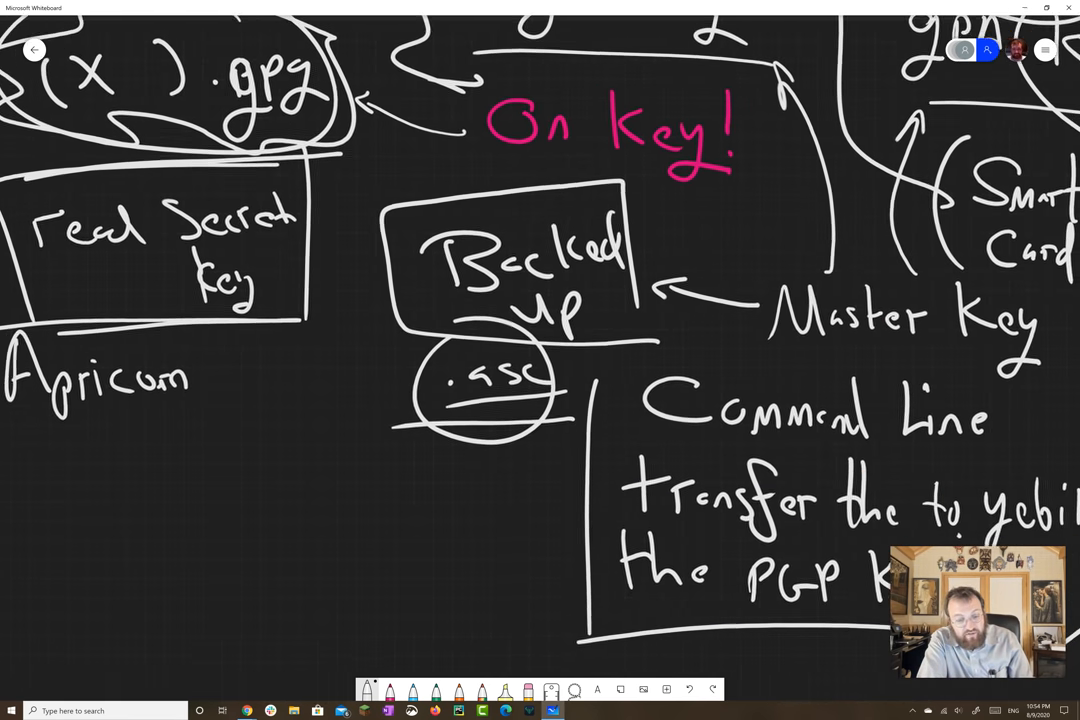
pyautogui.moveTo(190, 310); pyautogui.dragTo(584, 640)
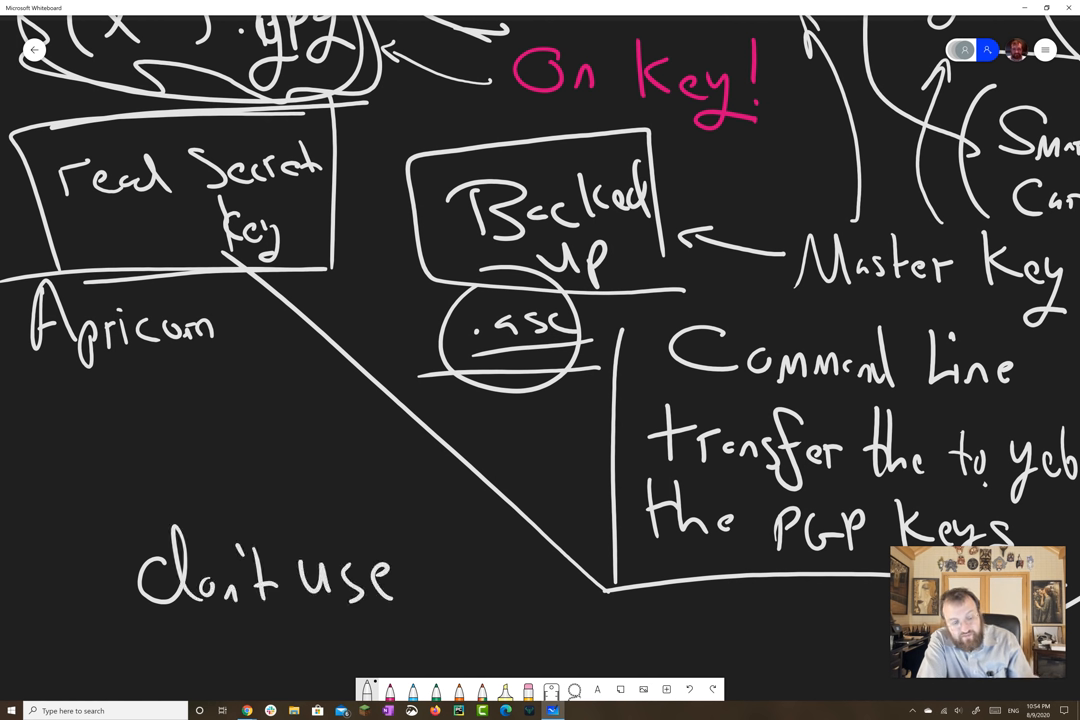
pyautogui.moveTo(200, 620); pyautogui.dragTo(230, 660)
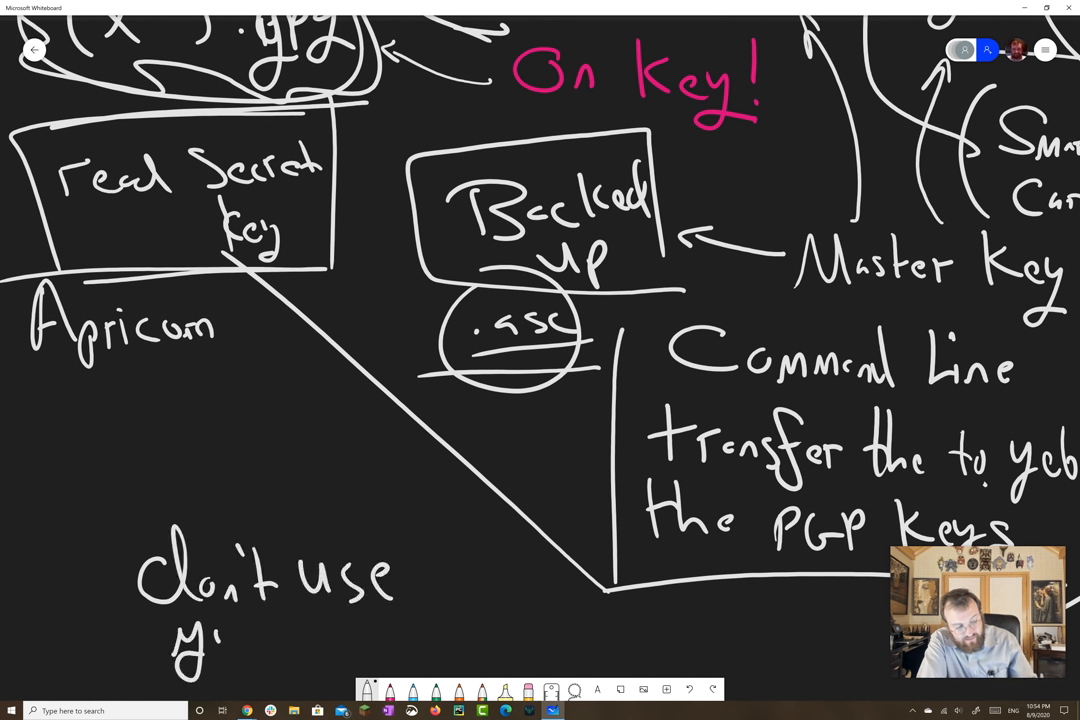
pyautogui.write('yubikey')
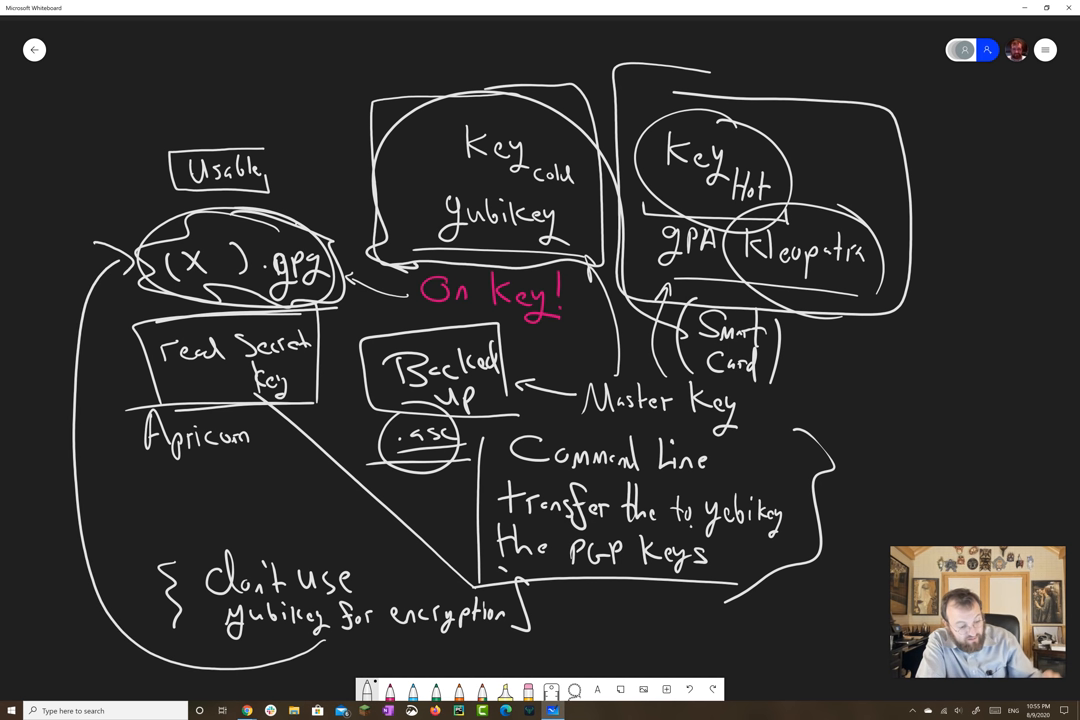
# Note 'OTP FIDO' under the warning, add a circled '?' by .gpg and a brace by Command Line
pyautogui.moveTo(218, 632); pyautogui.dragTo(336, 632)
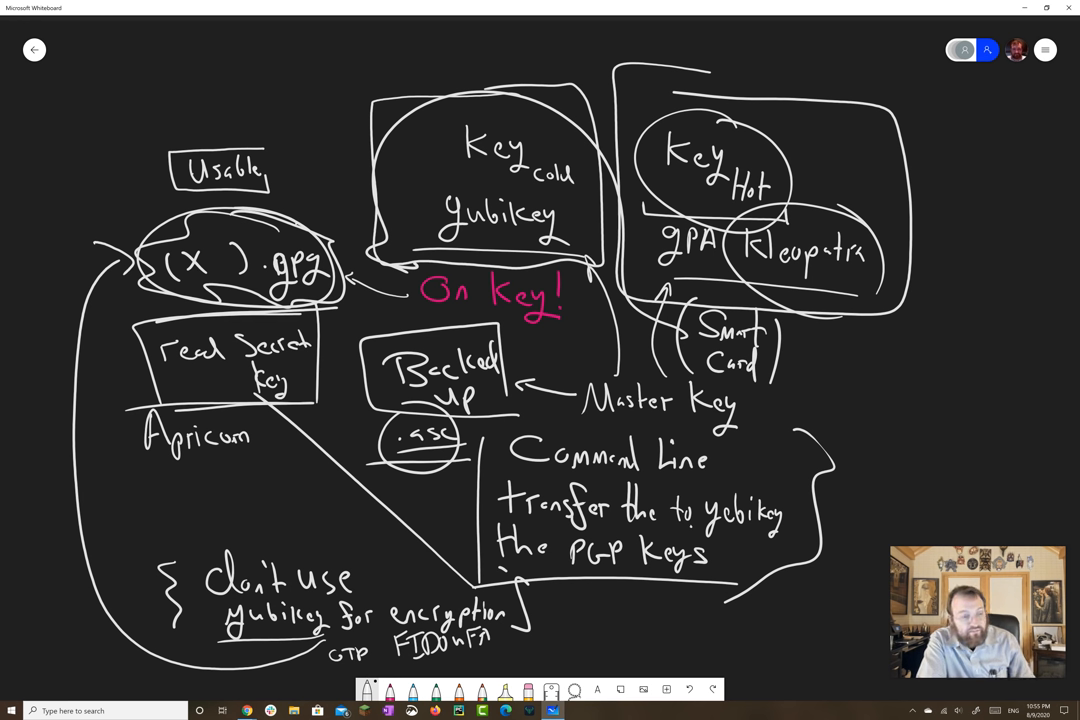
pyautogui.moveTo(230, 618); pyautogui.dragTo(320, 622)
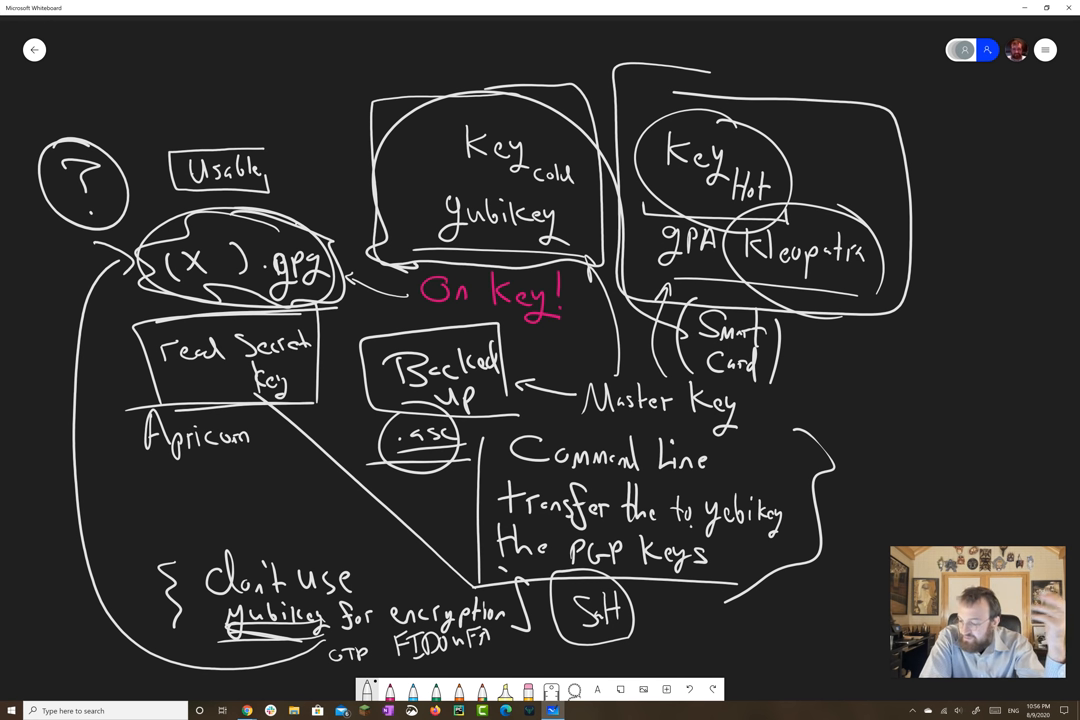
pyautogui.moveTo(810, 296); pyautogui.dragTo(842, 420)
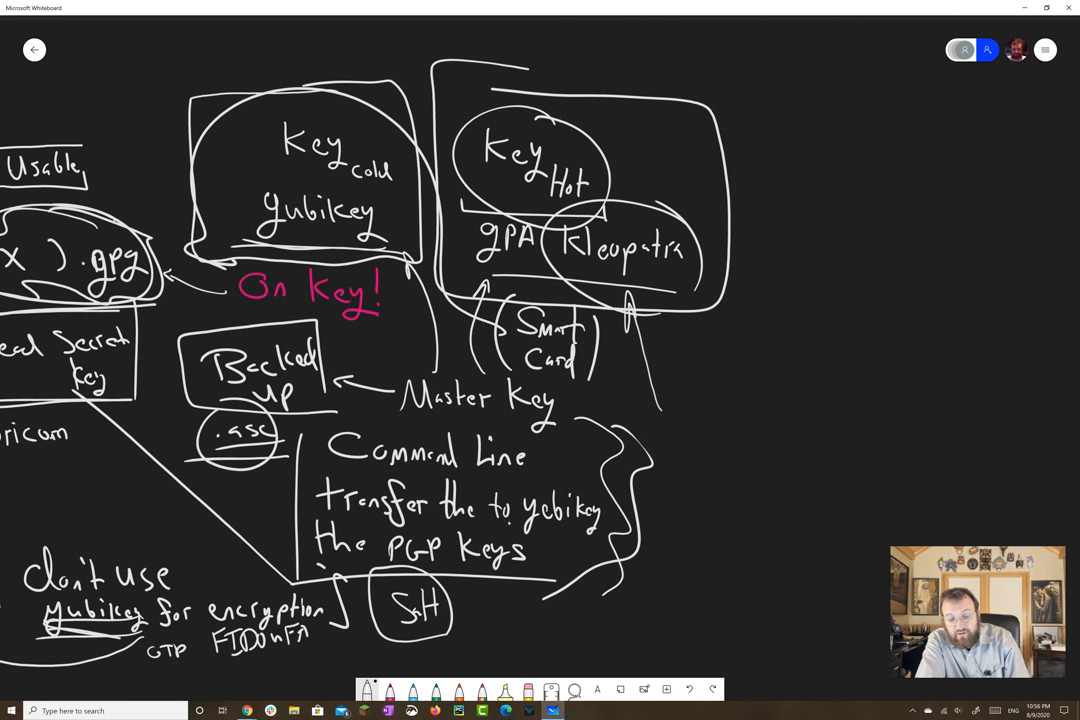
# Write 'gpg --card-edit' with circled 'Key to card', then 'tutorials' with an arrow from the Kleopatra box
pyautogui.write('Key')
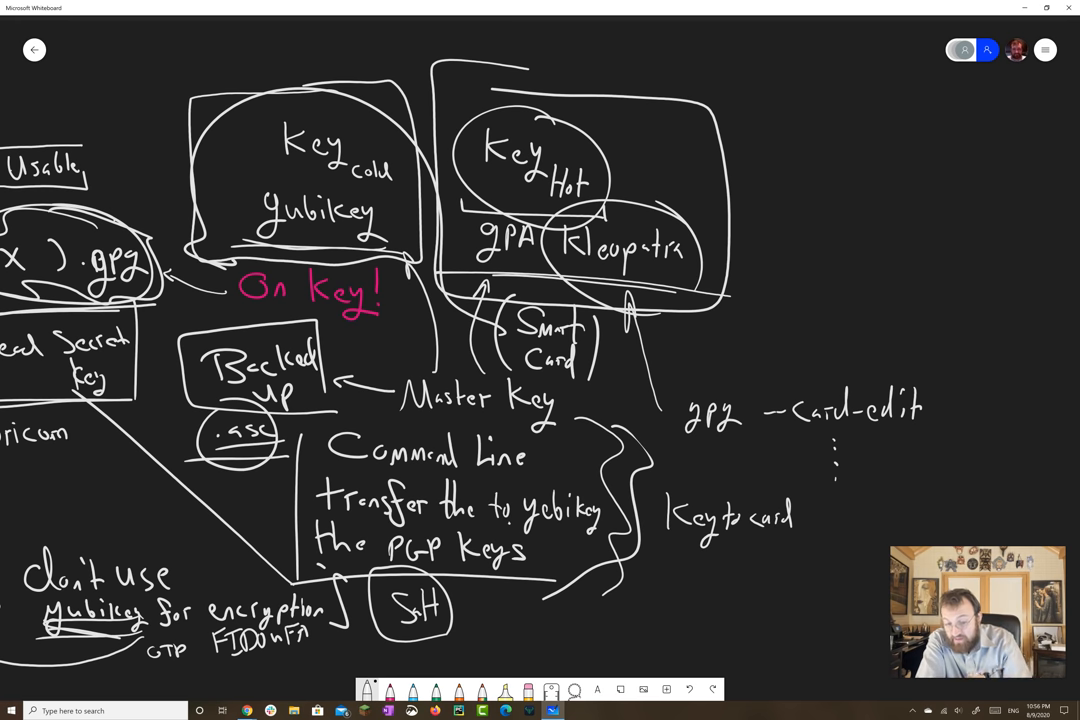
pyautogui.moveTo(650, 470); pyautogui.dragTo(810, 560)
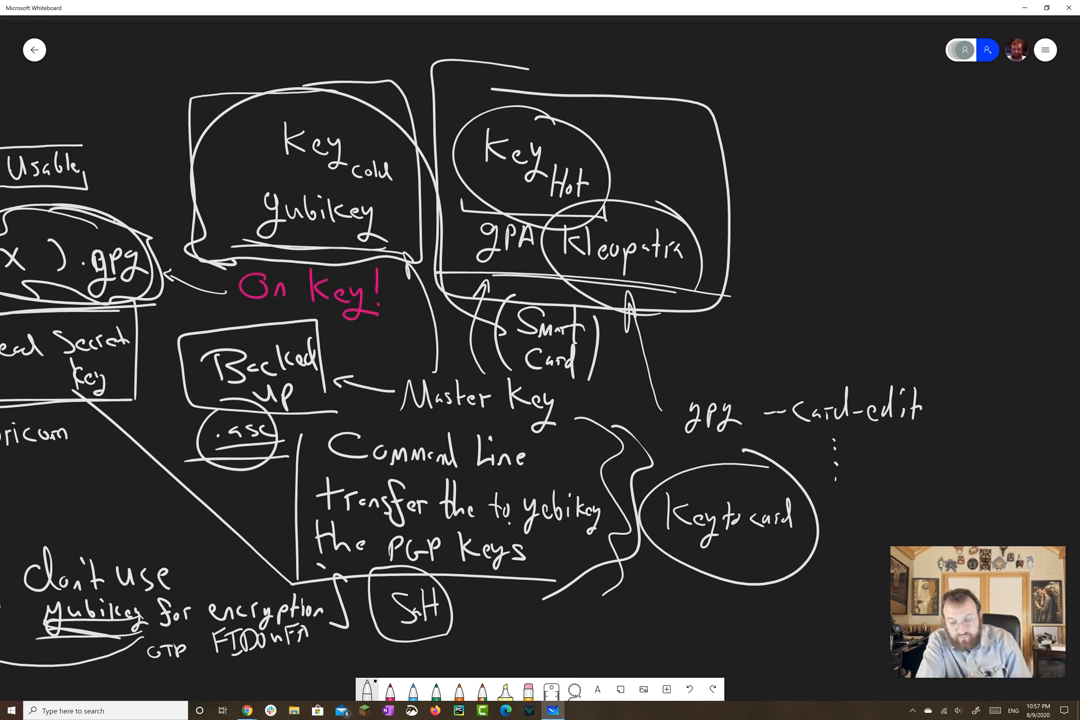
pyautogui.moveTo(664, 610); pyautogui.dragTo(700, 616)
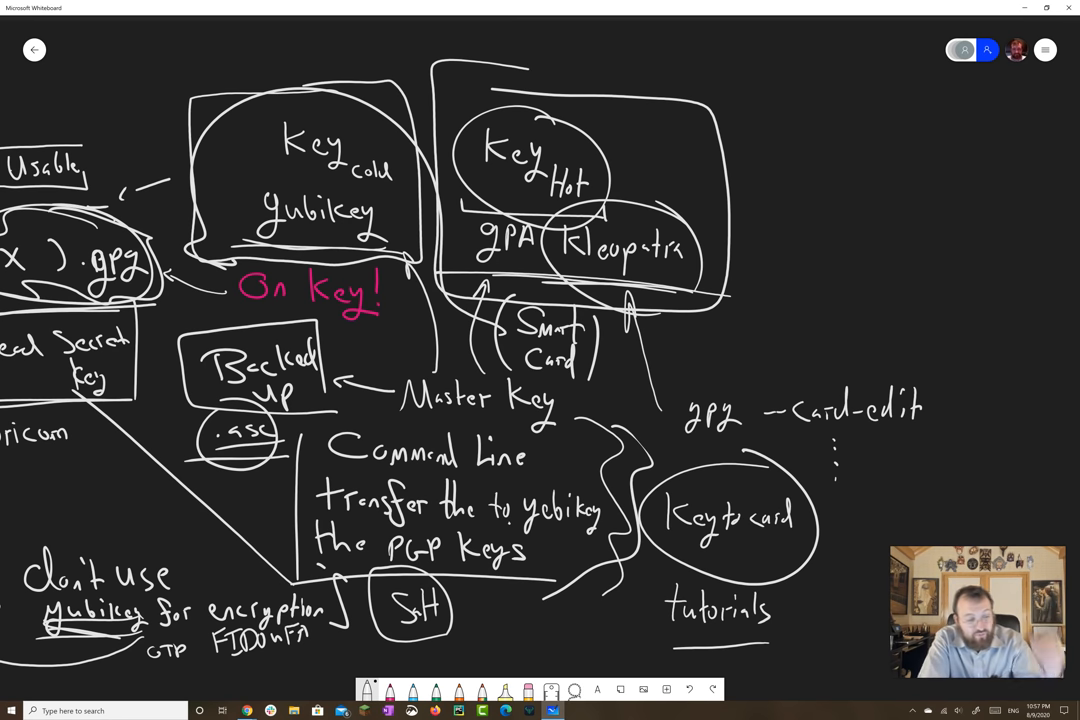
pyautogui.moveTo(210, 414); pyautogui.dragTo(270, 460)
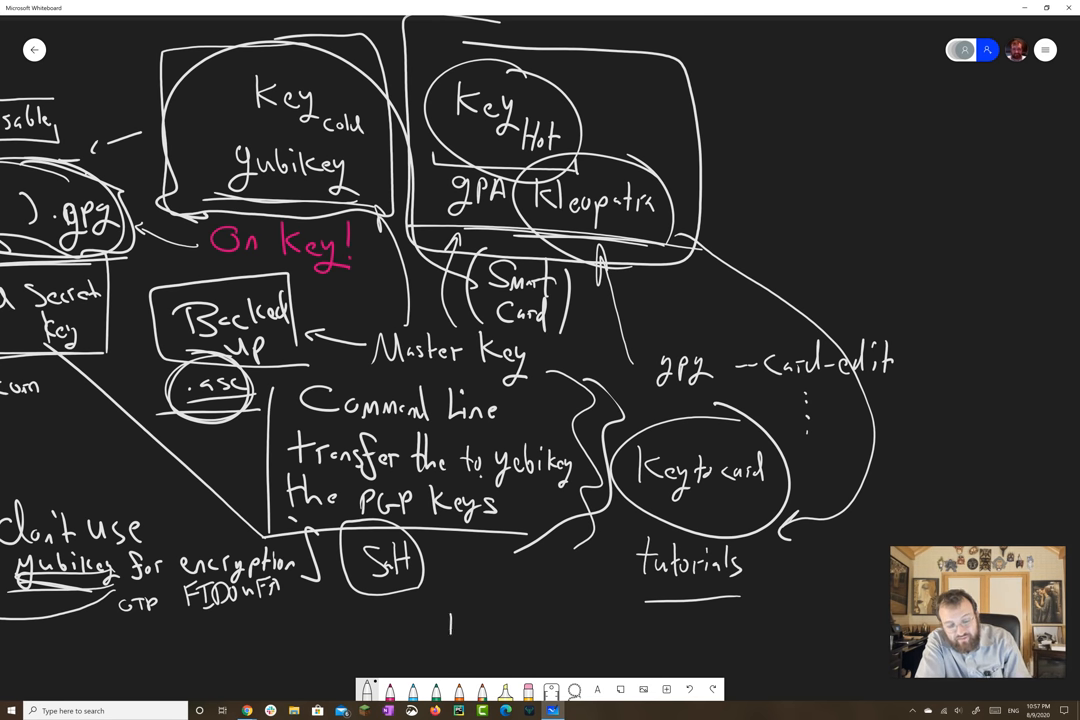
# Handwrite 'Restore from Backup' beneath 'tutorials' and underline it
pyautogui.write('Restore')
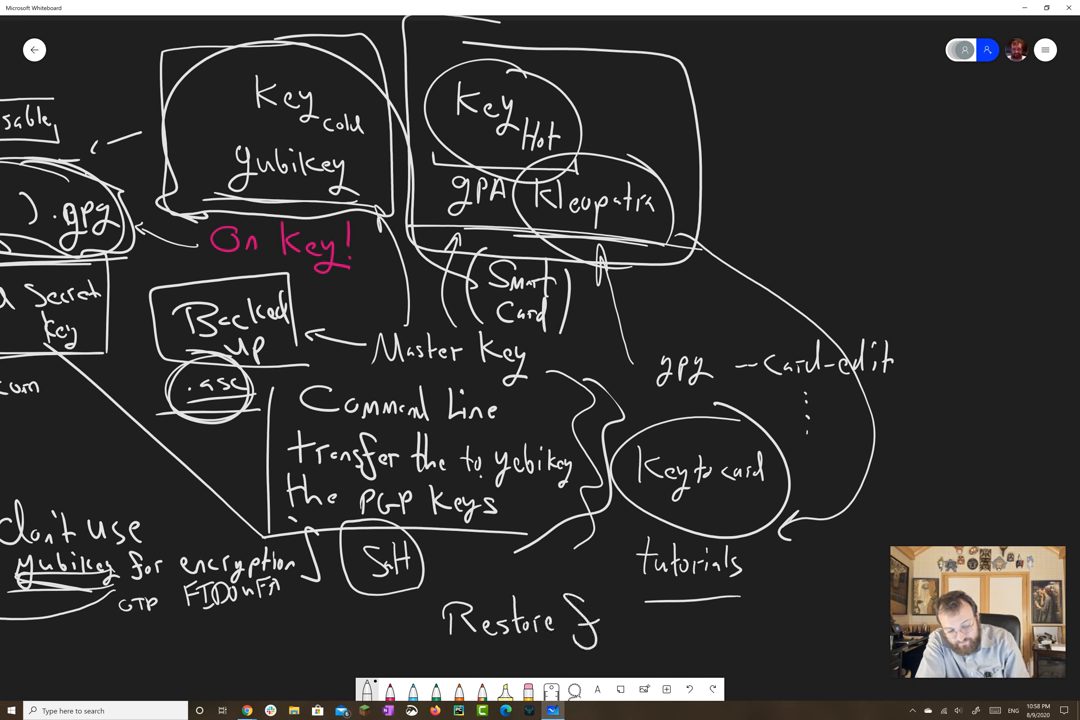
pyautogui.write('from T')
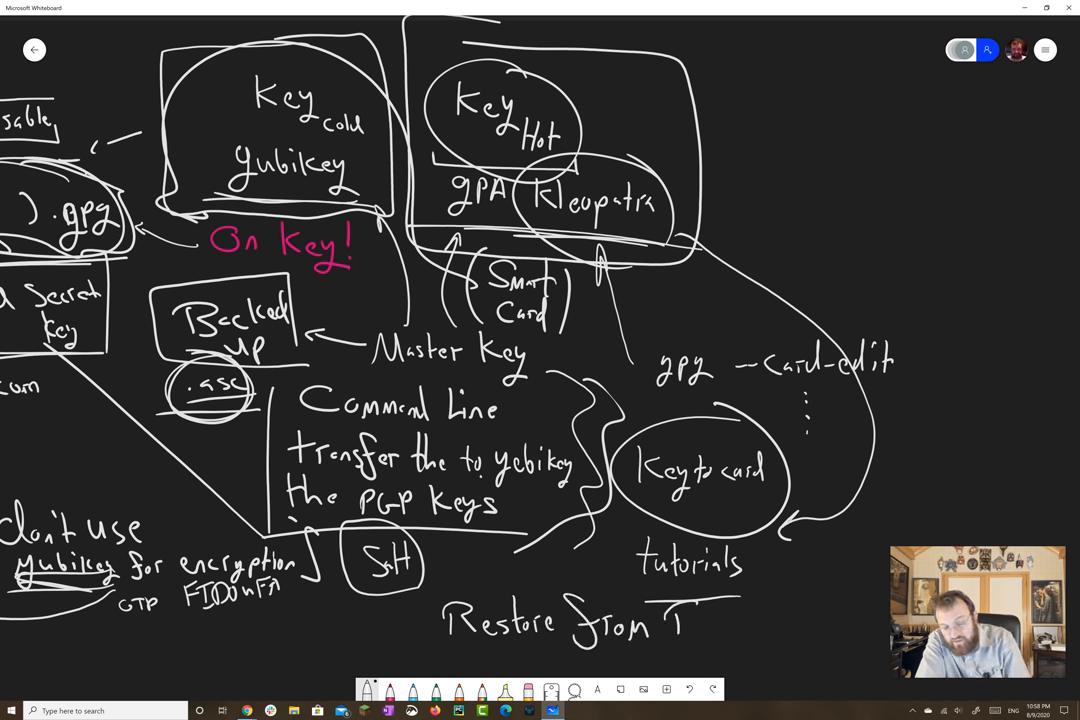
pyautogui.write('Backup')
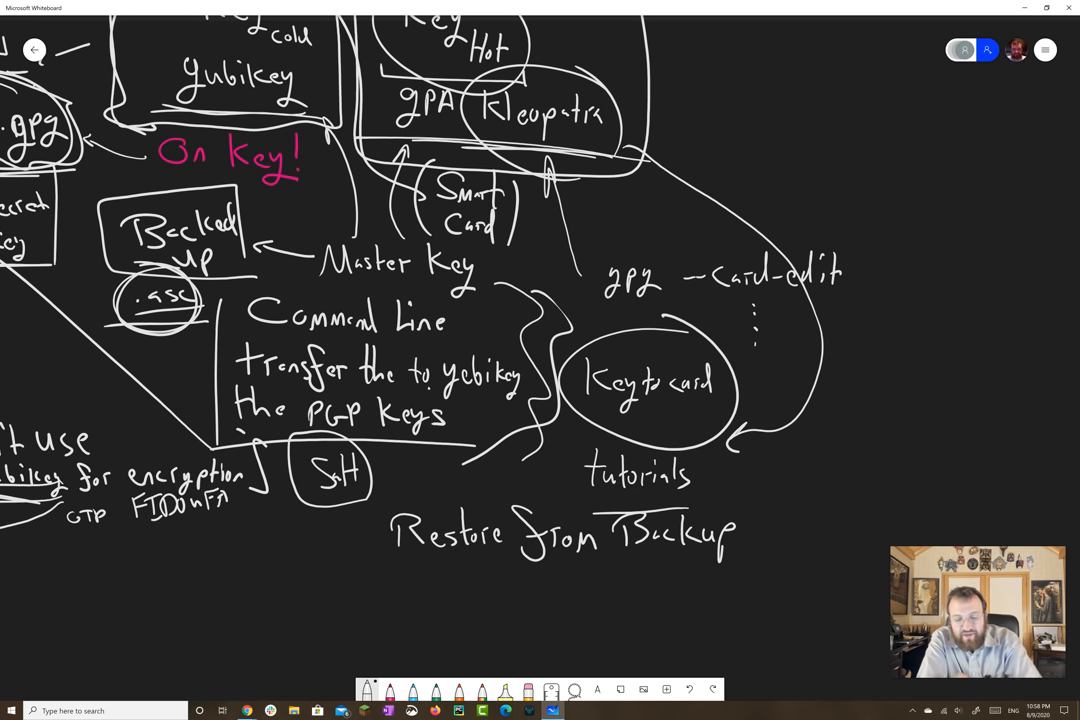
pyautogui.moveTo(344, 568); pyautogui.dragTo(740, 560)
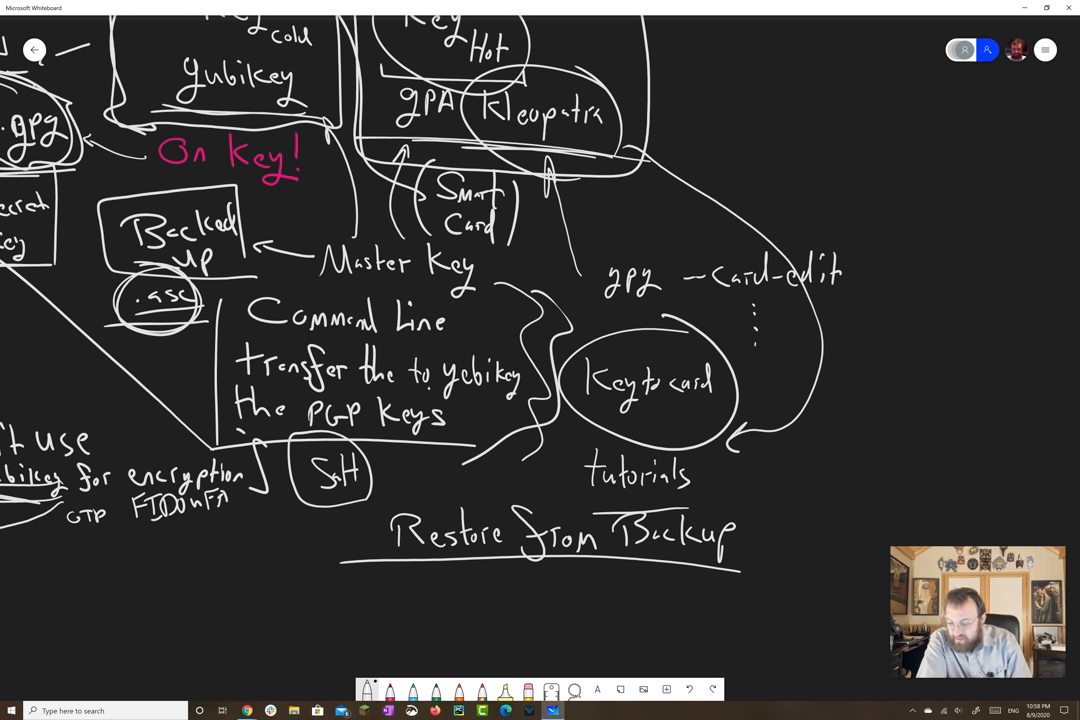